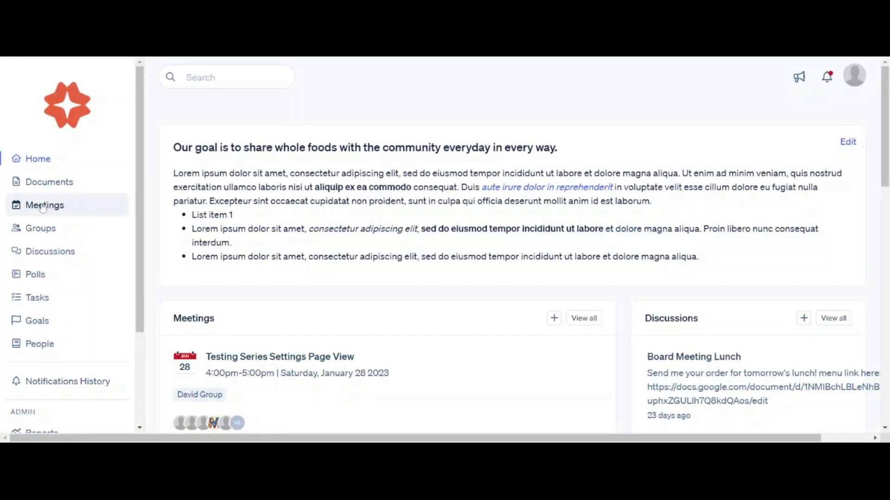
Step: Go to the Meetings page from the left sidebar
click(45, 204)
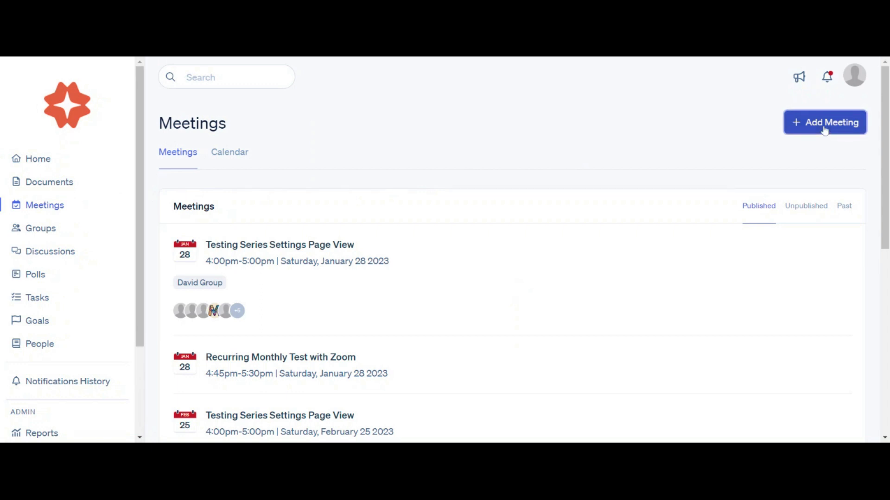
Step: Add a new meeting with its schedule set to Find a meeting date
click(823, 122)
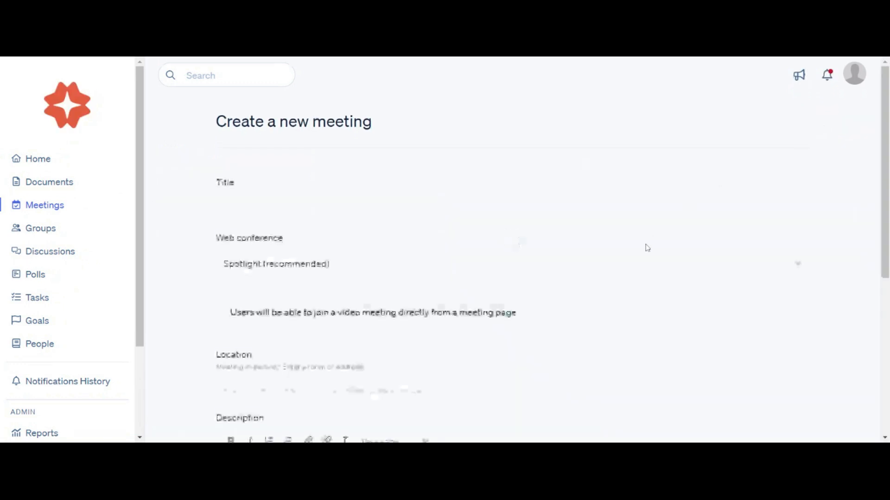
scroll(down, 3)
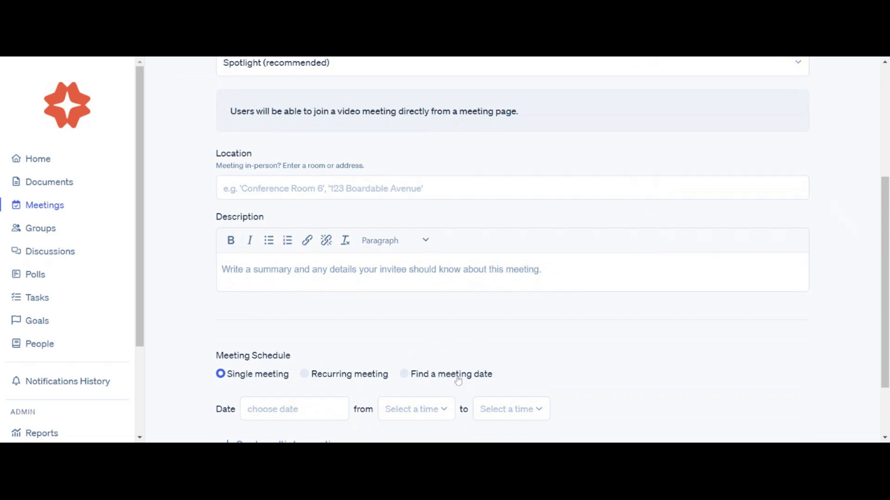
click(403, 373)
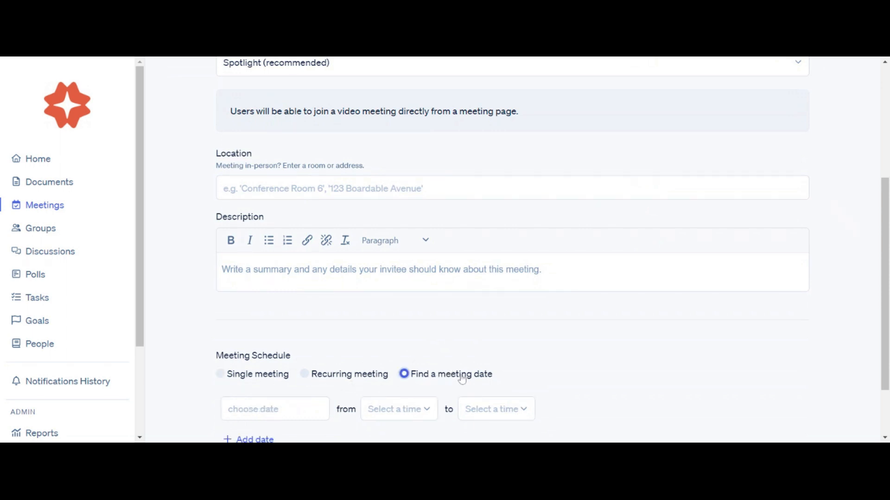
scroll(down, 3)
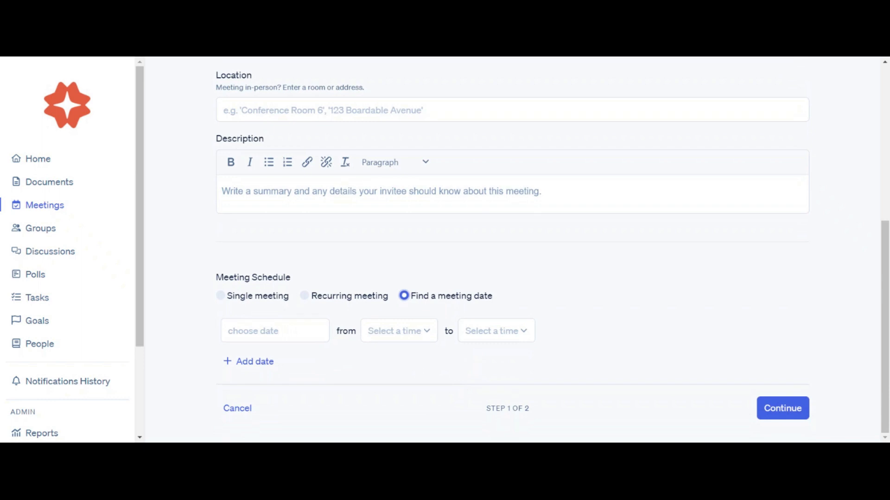
Step: Propose a first slot on Friday 02/03/2023 from 4:45 to 5:45 PM
click(274, 331)
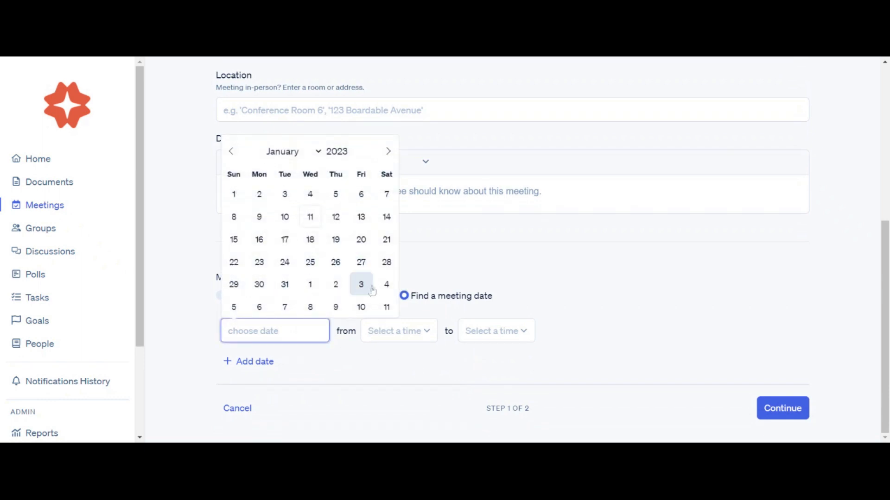
click(360, 284)
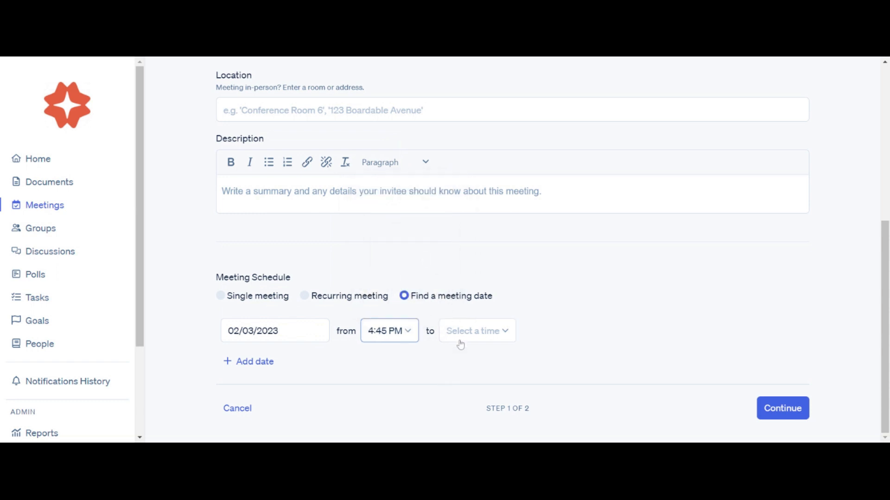
click(475, 331)
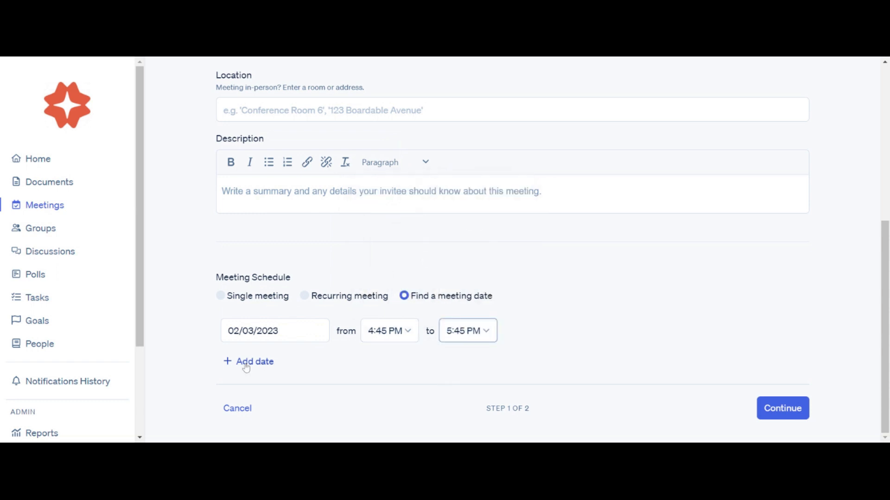
Step: Add two more slots on 02/04: 4:45–5:45 PM and 5:30–6:30 PM
click(254, 362)
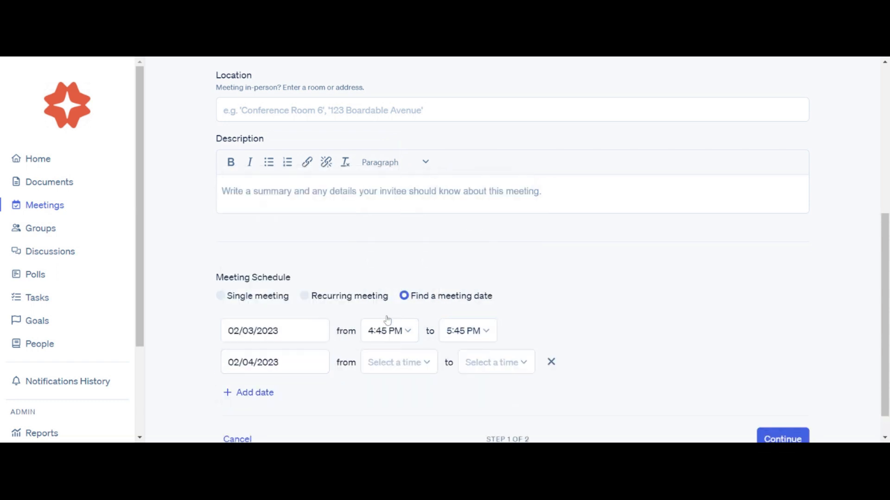
click(389, 362)
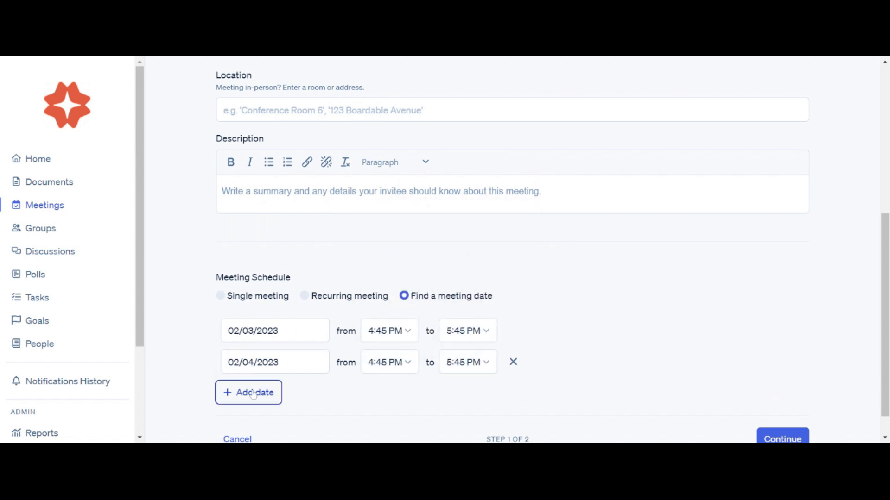
click(248, 392)
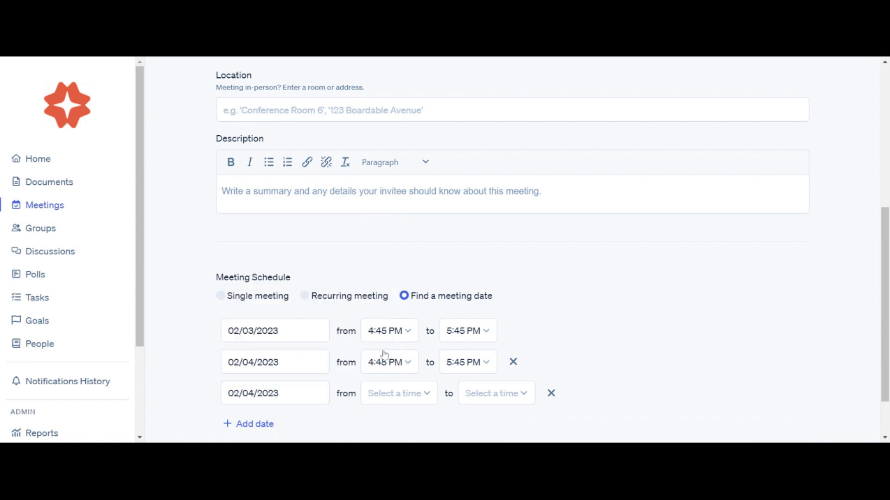
click(390, 393)
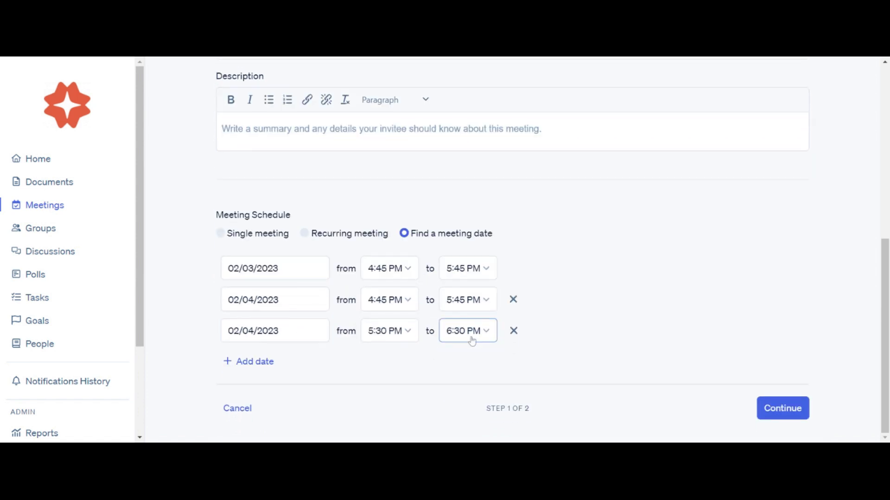
Step: Title the meeting 'Board Meeting - Q3' and continue to invitees
scroll(up, 3)
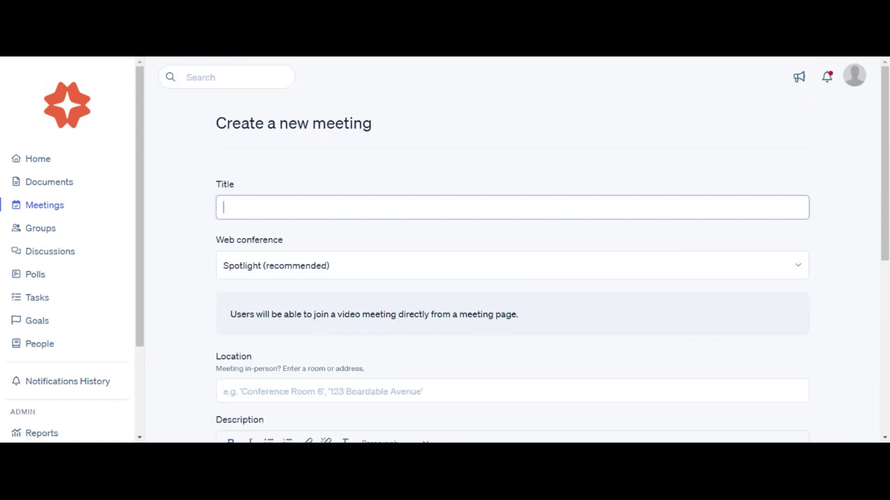
text(Board)
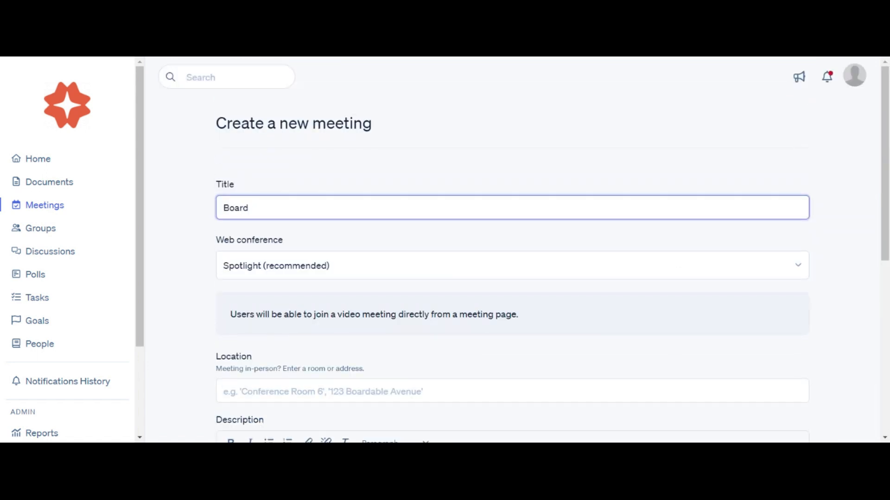
text(Meeting -)
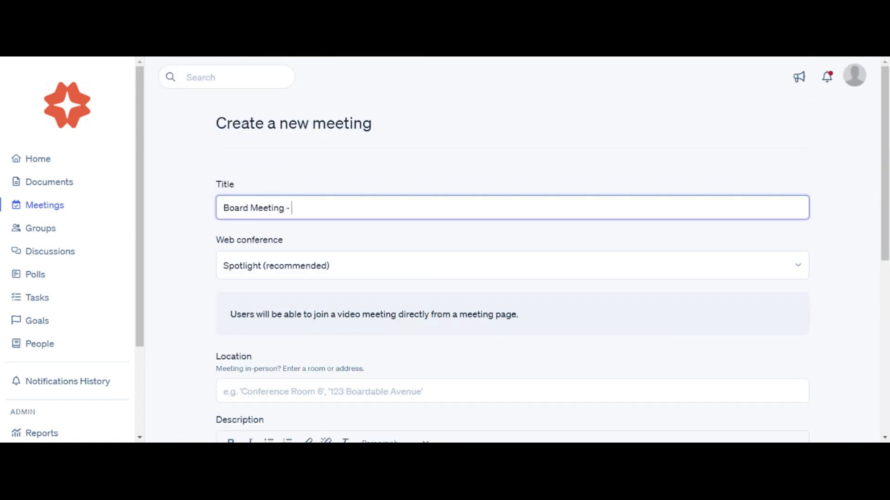
scroll(down, 3)
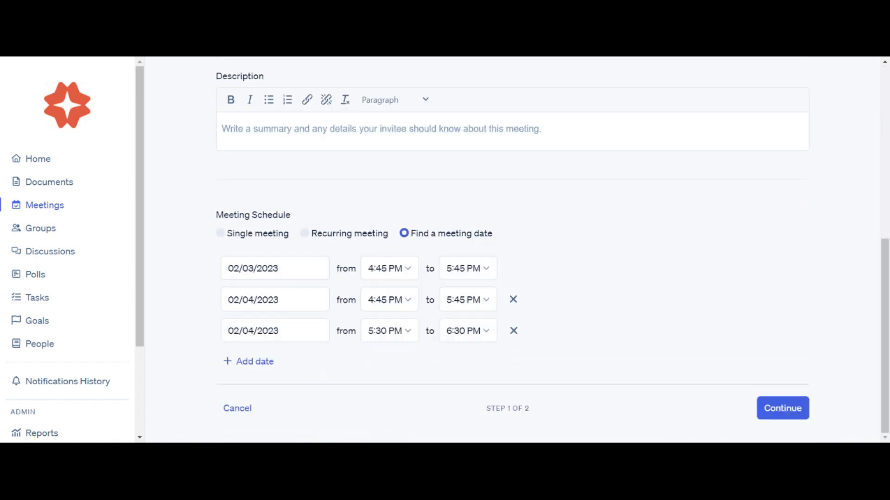
click(782, 407)
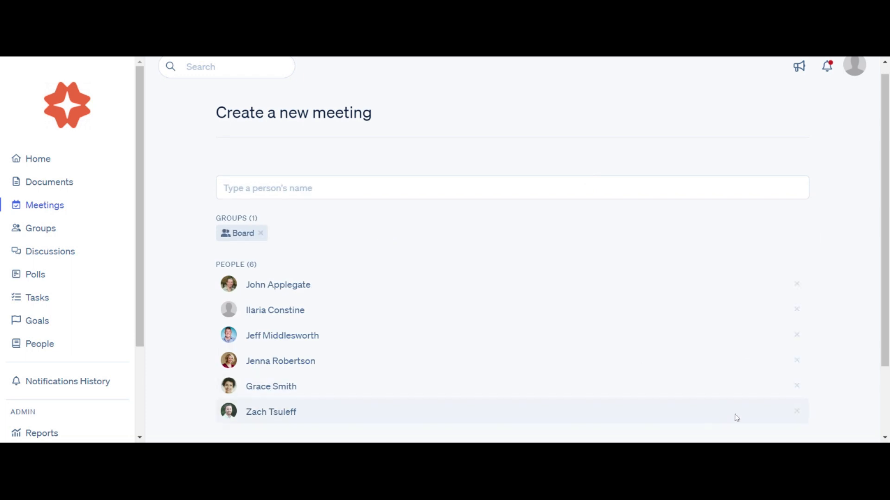
Step: Keep the Board group invited and save to create the meeting
click(790, 416)
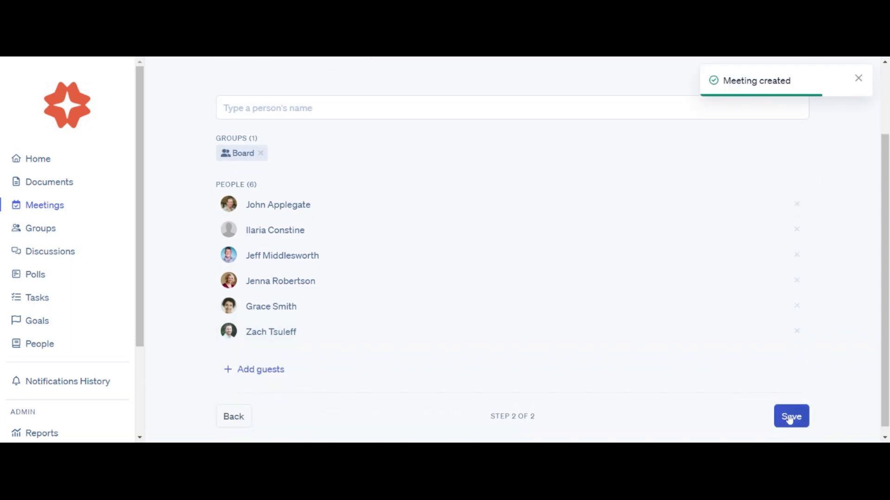
click(791, 416)
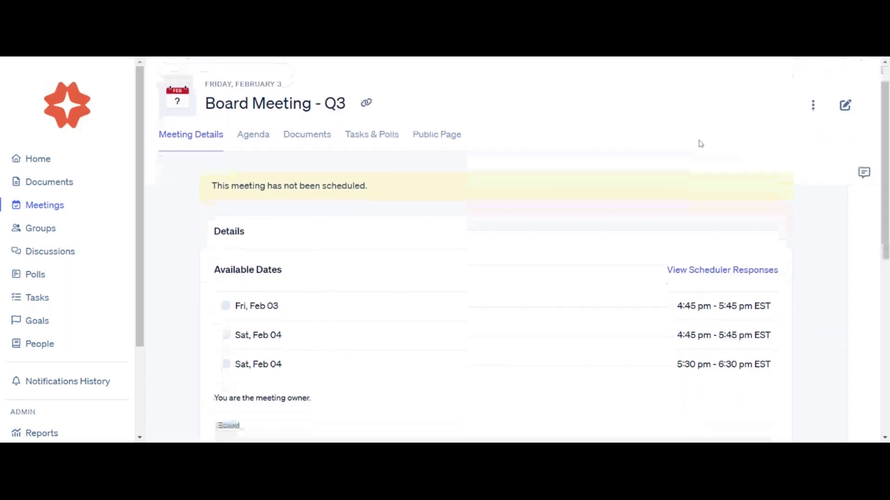
Step: Bring up the Select a Date dialog from the meeting details page
scroll(down, 3)
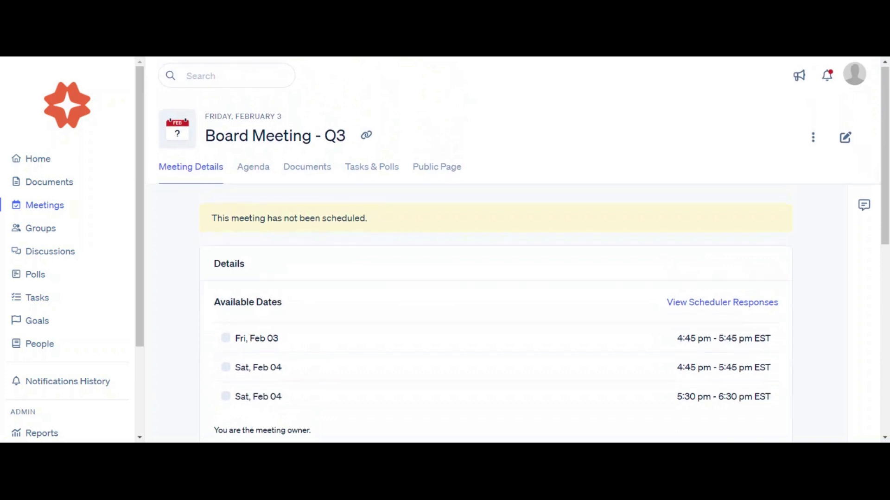
scroll(down, 3)
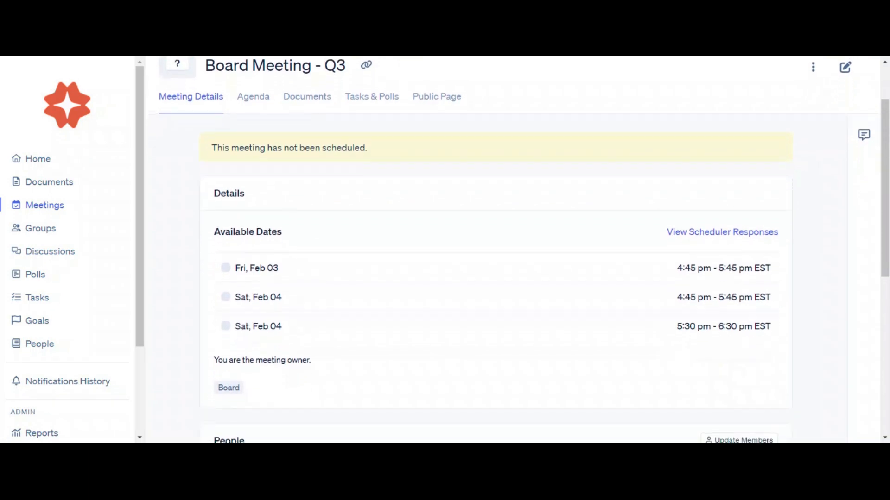
click(722, 232)
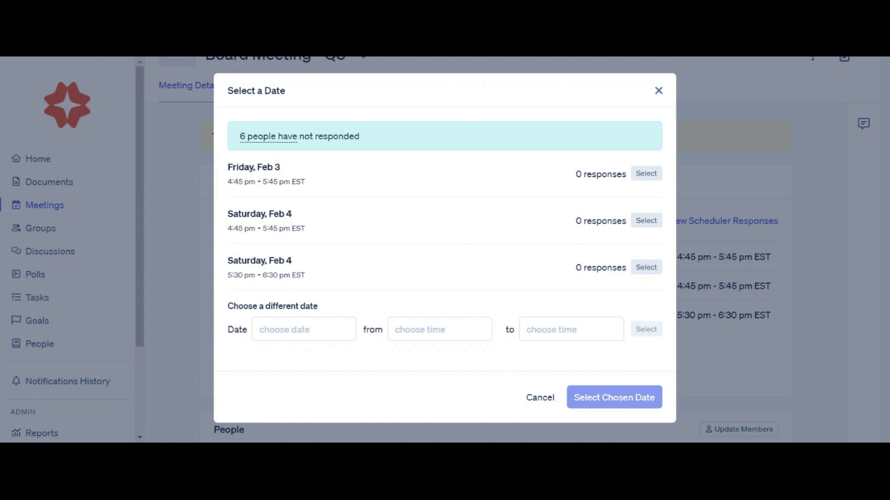
Step: Select Friday, Feb 3, 4:45–5:45 pm as the date with Notify meeting members ticked
click(645, 173)
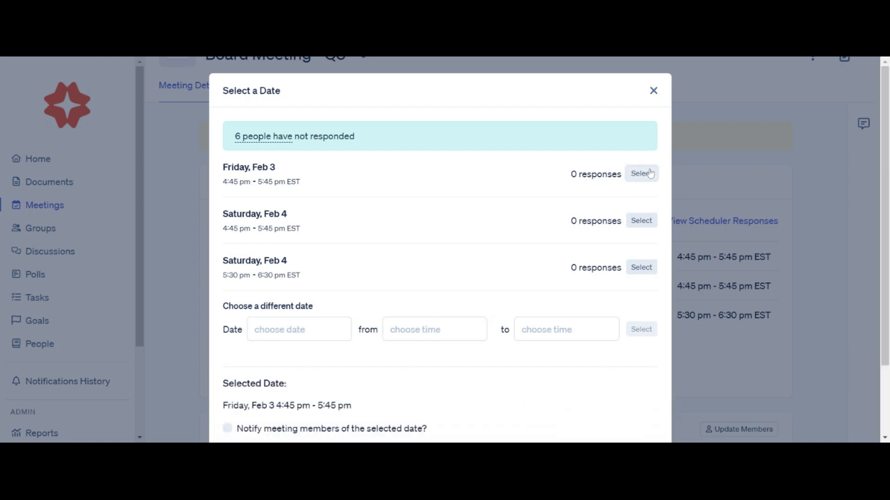
scroll(down, 3)
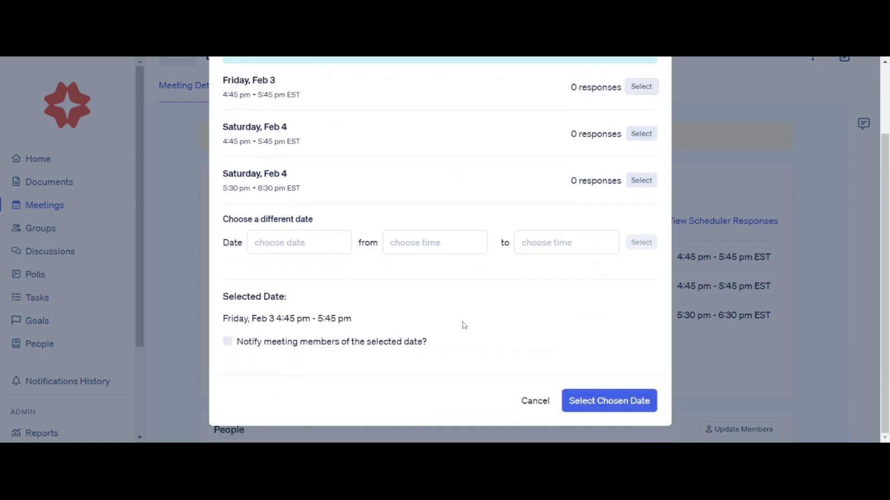
click(228, 341)
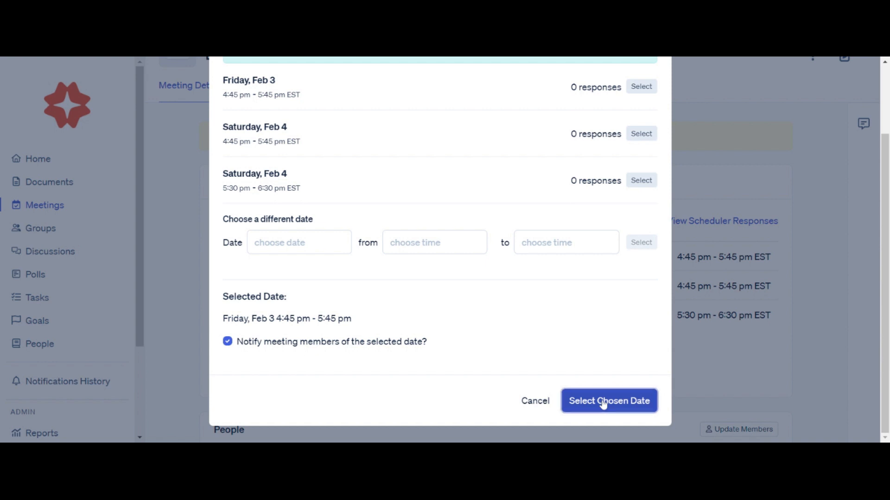
click(608, 400)
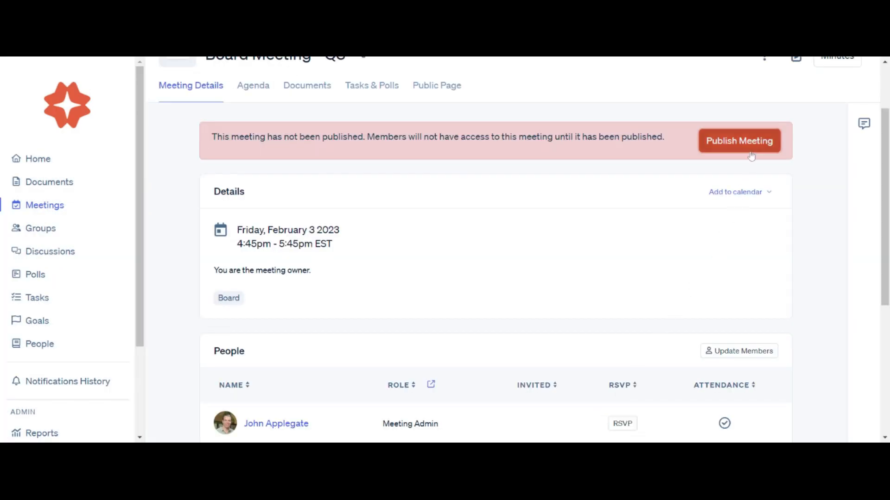
Step: Publish as a Full meeting (not calendar only), notifying Everyone
click(738, 140)
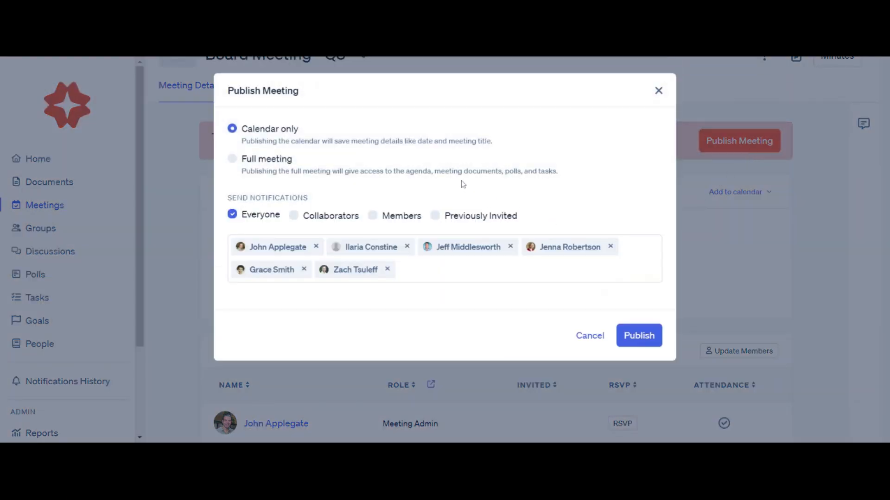
click(232, 158)
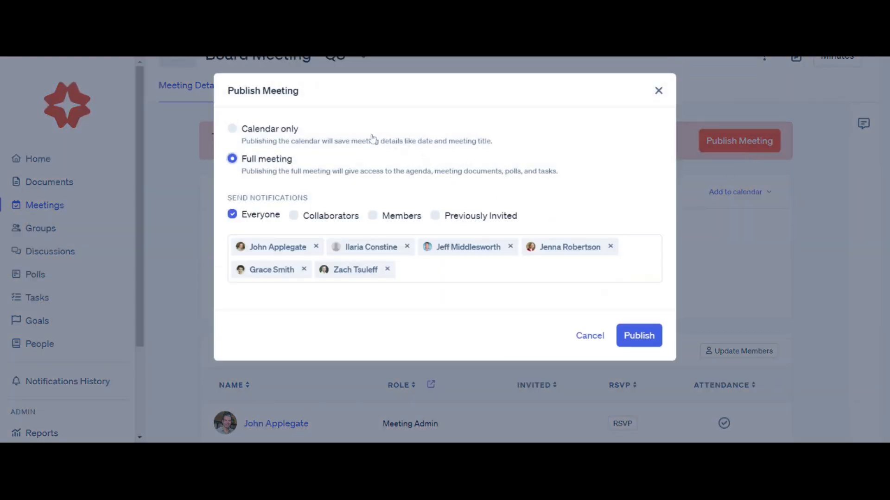
click(231, 128)
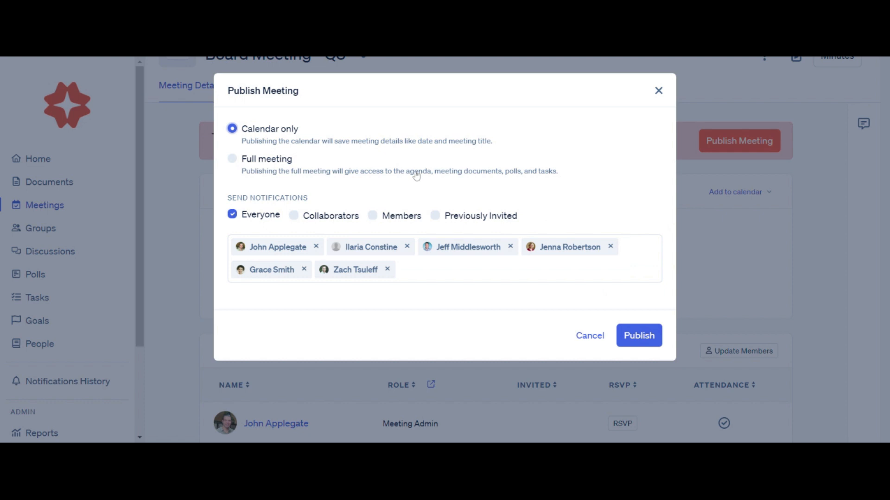
click(232, 159)
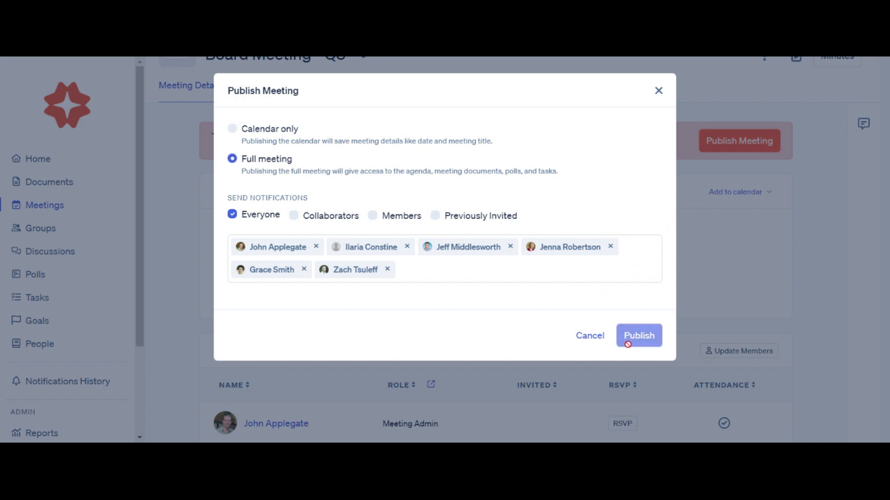
click(639, 335)
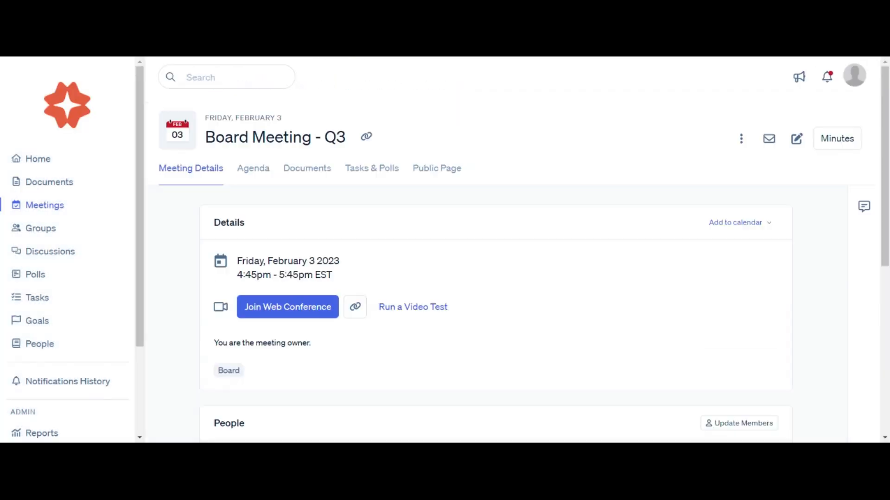